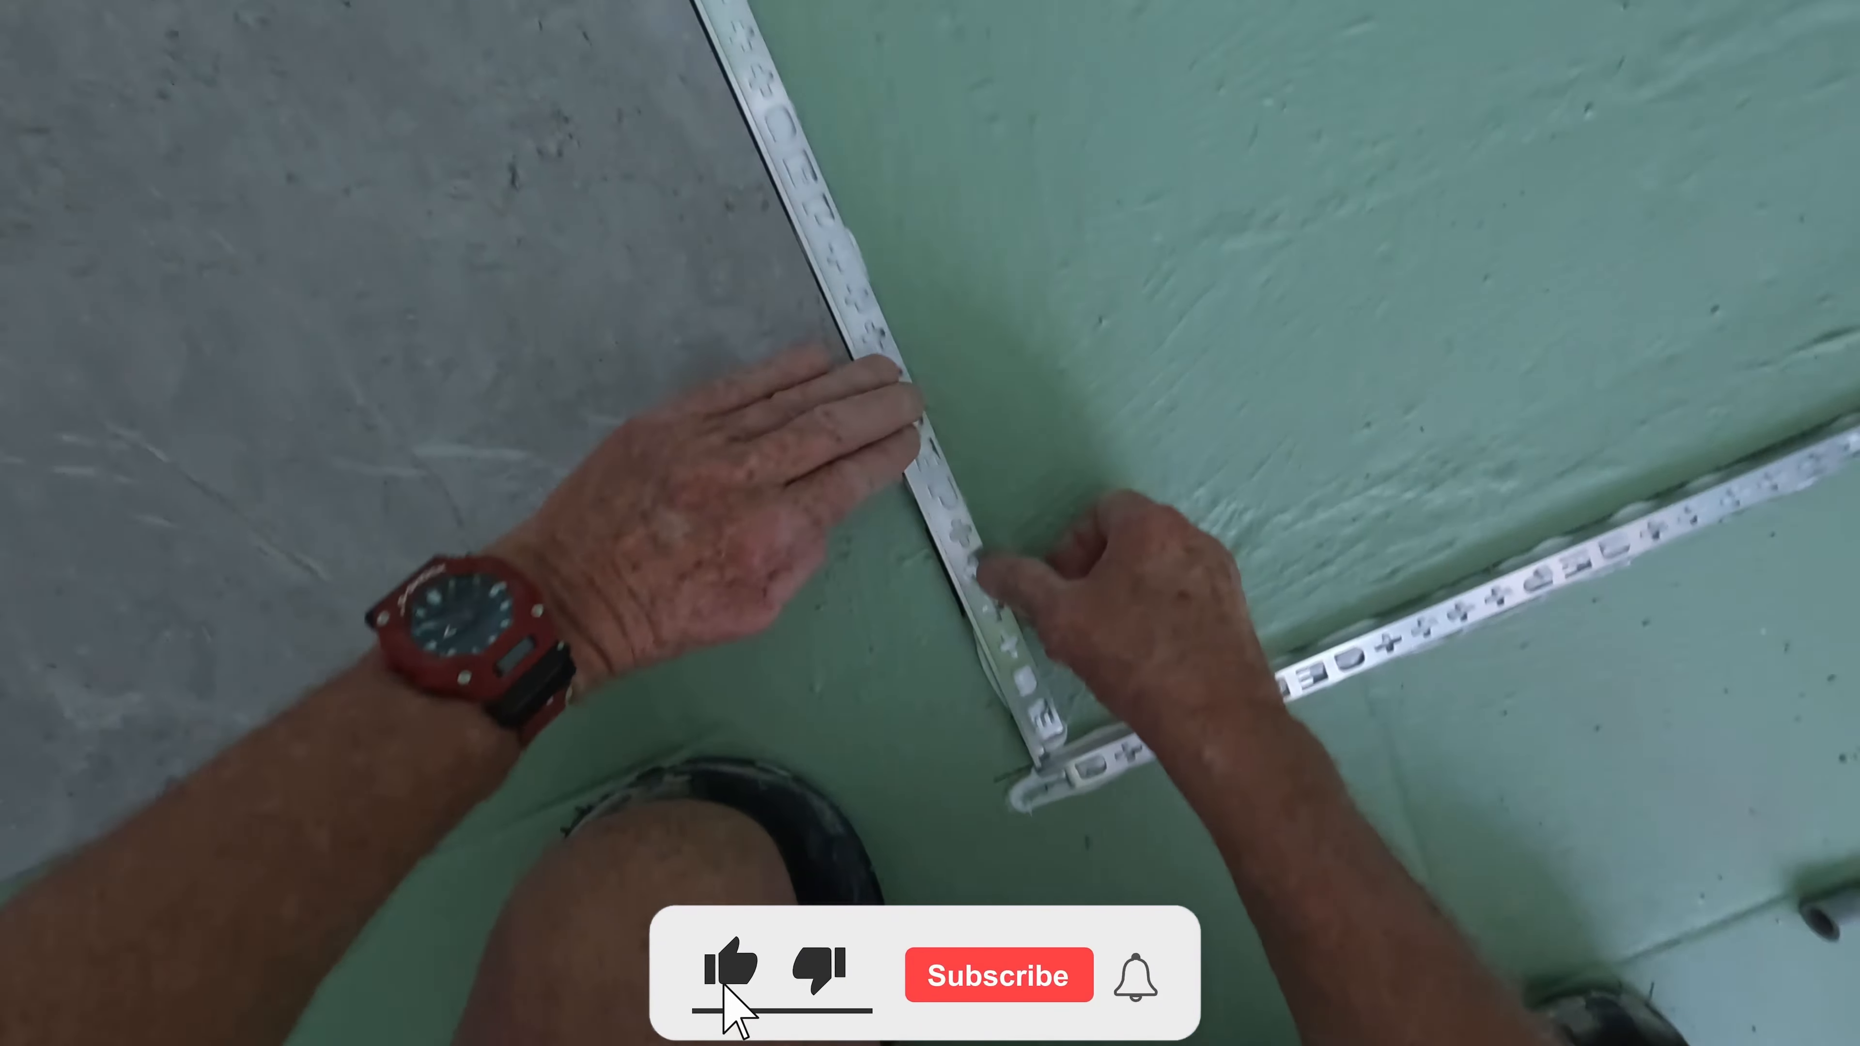
left_click(998, 973)
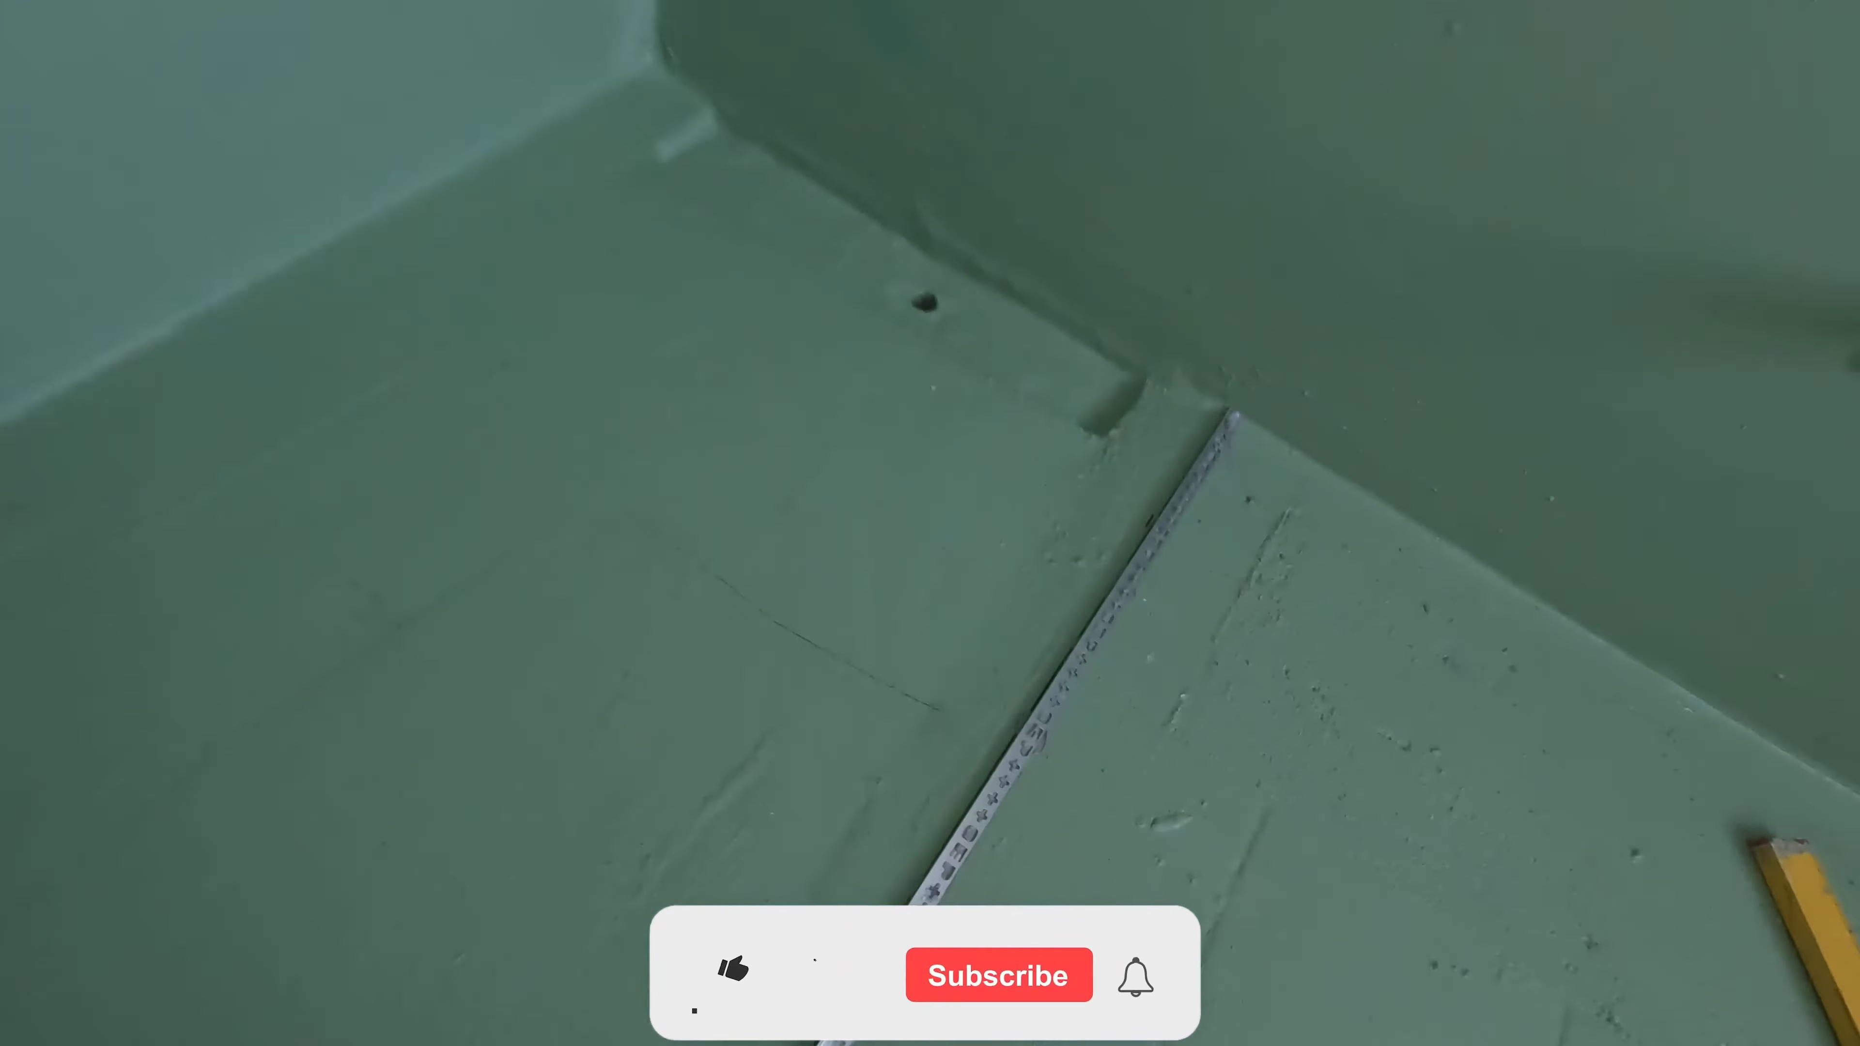
left_click(730, 973)
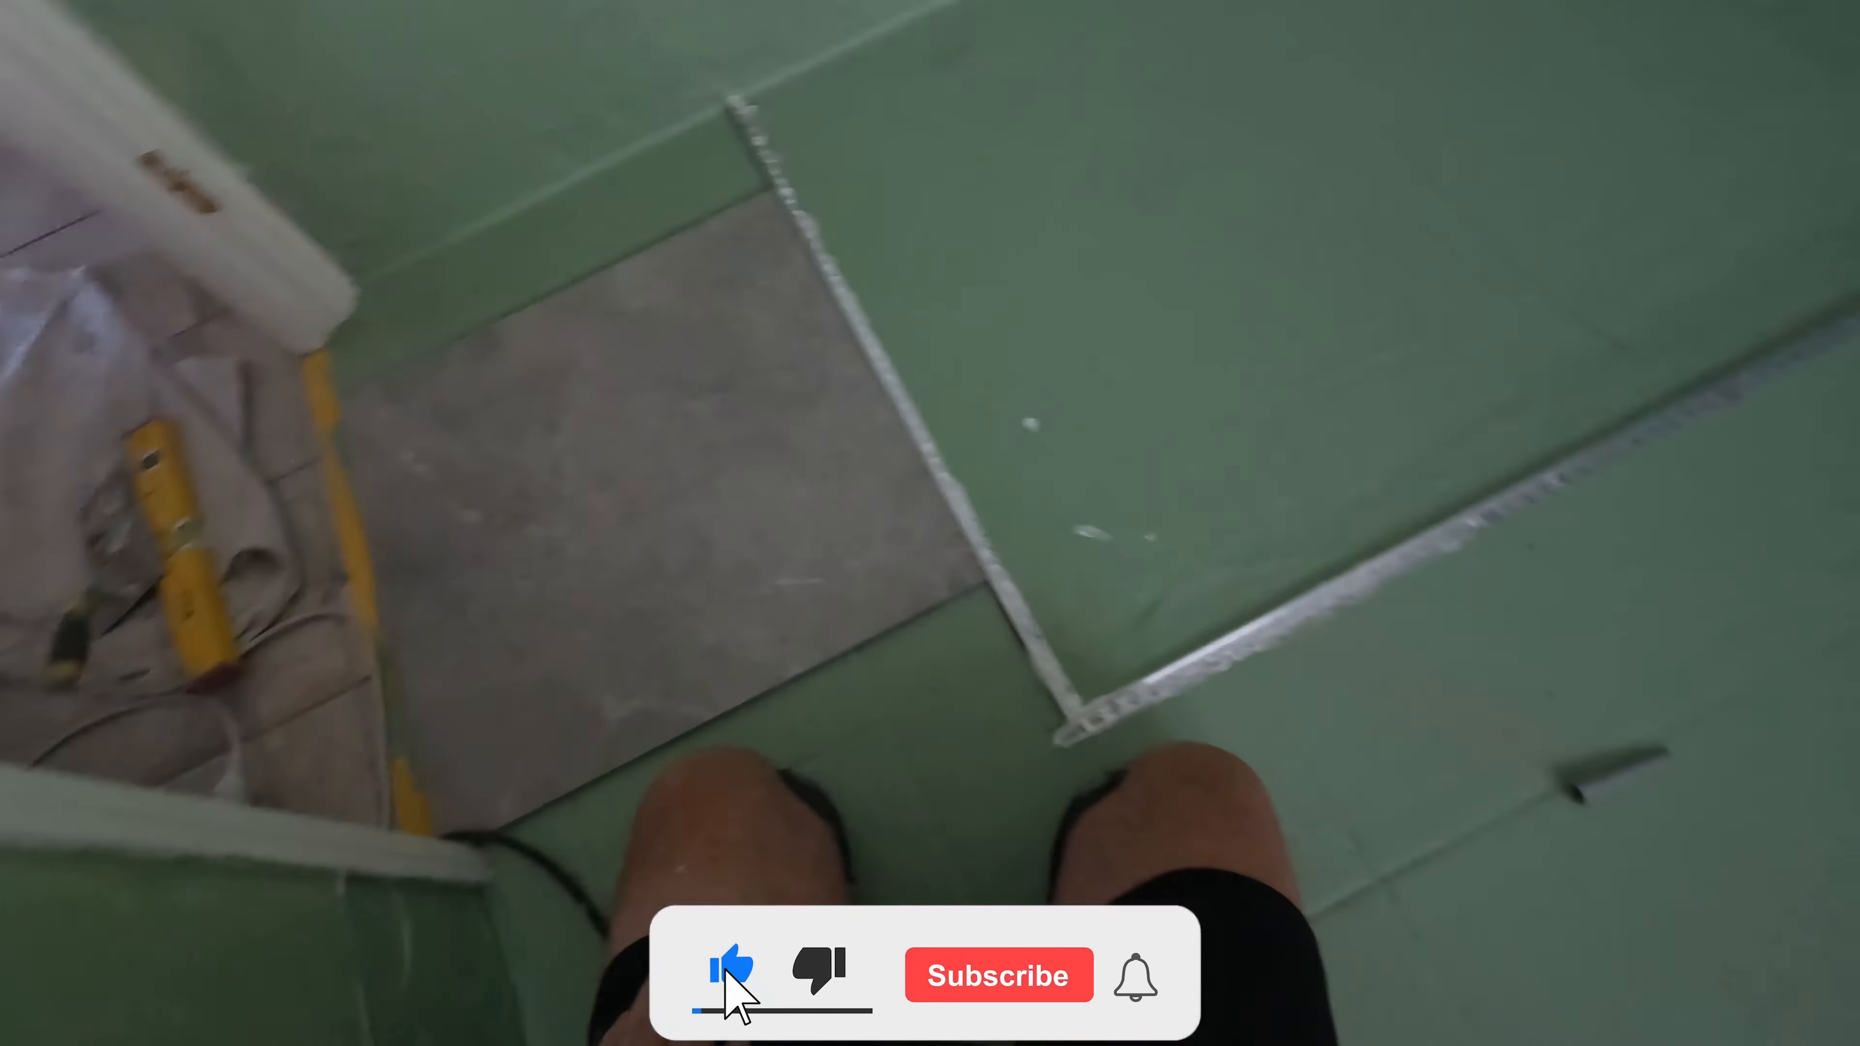
left_click(996, 975)
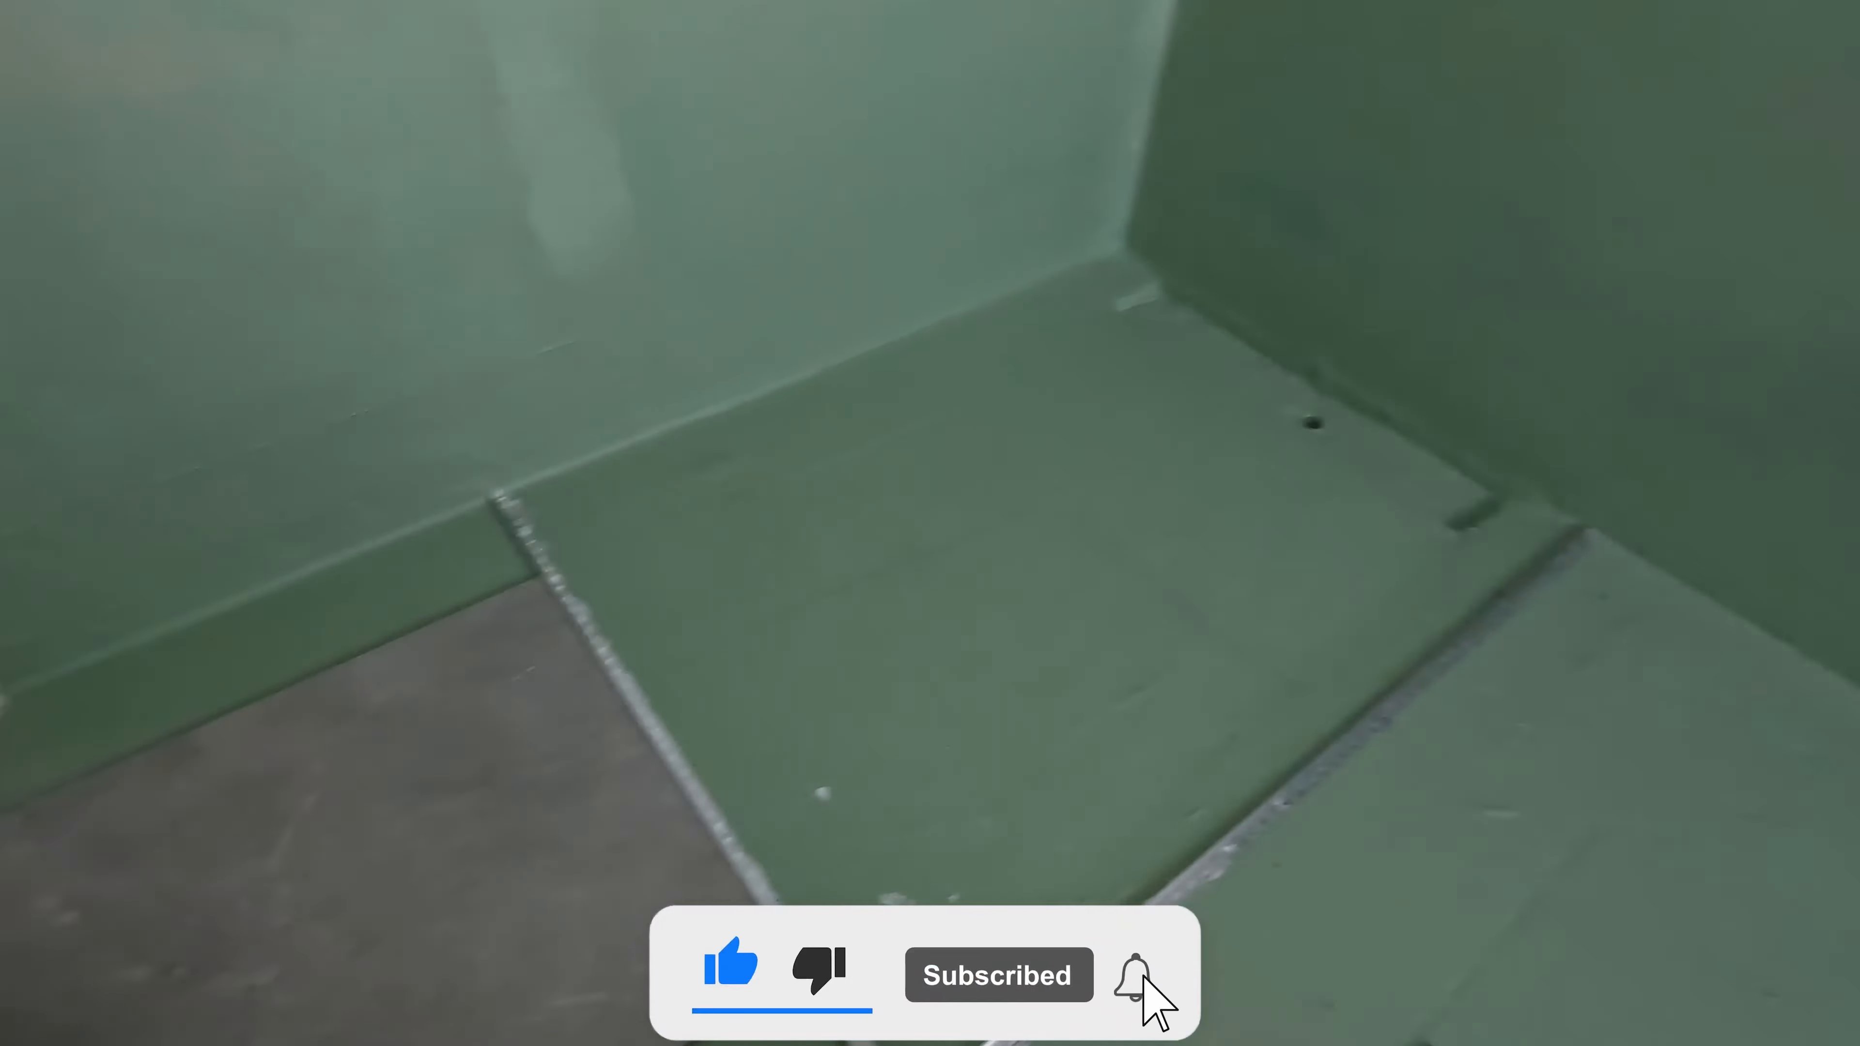